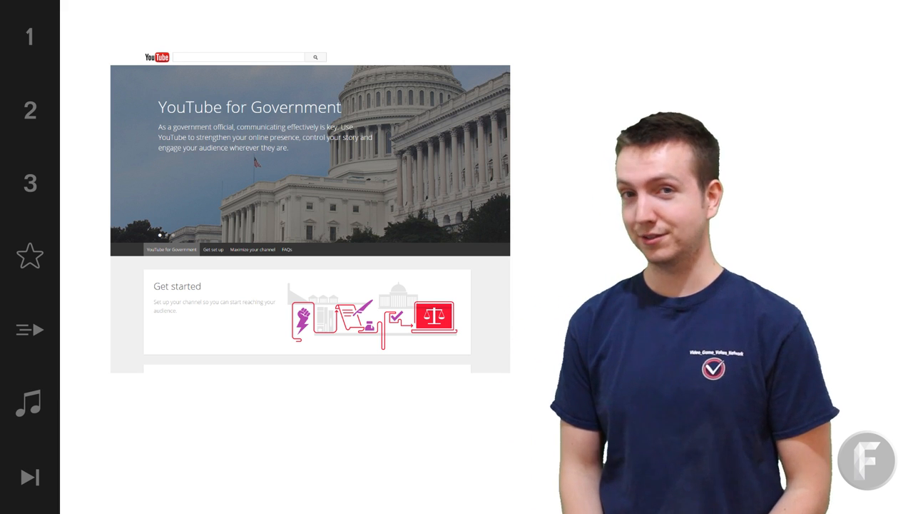
Let the video reach the Freedom! end-screen listing the Get more views, CPM and music playlists.
{"action": "left_click", "coordinate": [214, 248]}
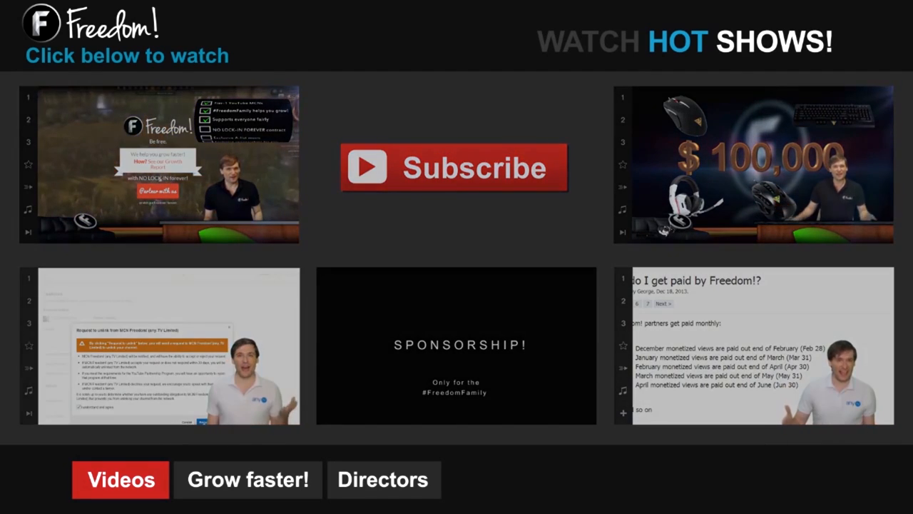
{"action": "left_click", "coordinate": [249, 479]}
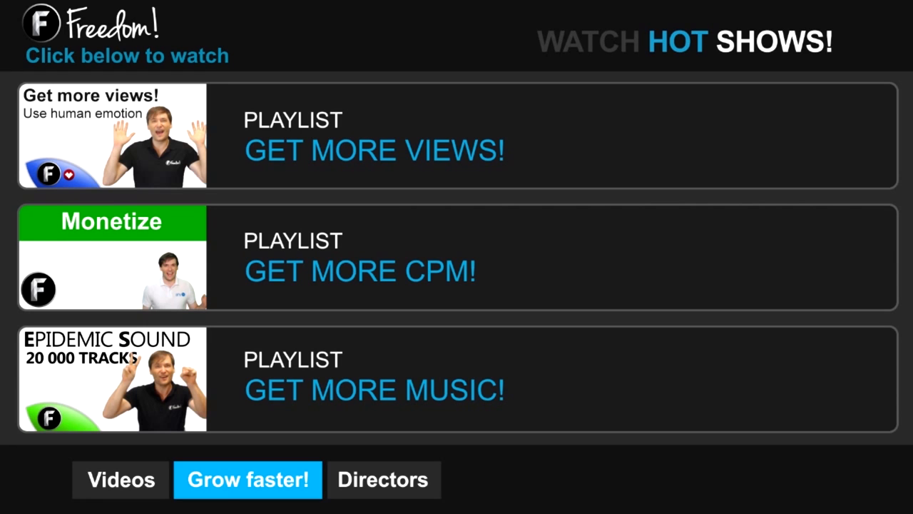
Continue to the Freedom! features page and scroll its grid showing Revenue share and Content ID.
{"action": "left_click", "coordinate": [382, 479]}
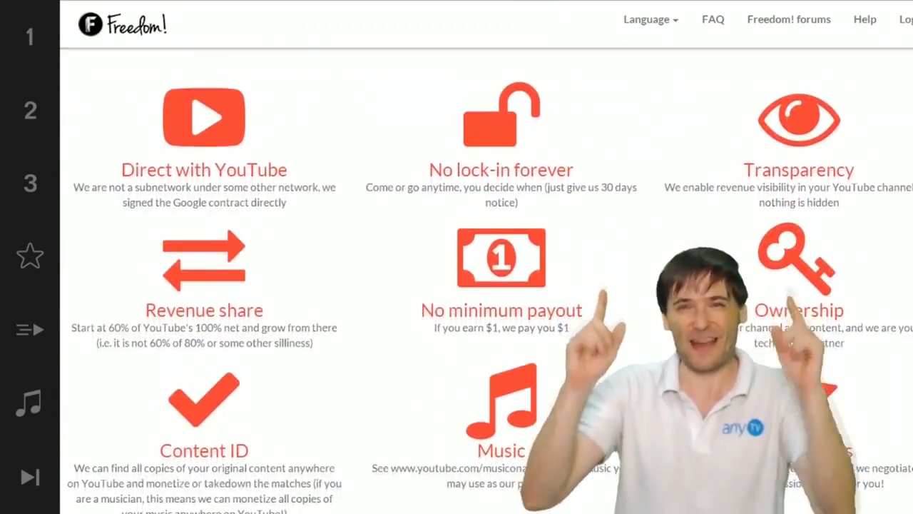
{"action": "scroll", "scroll_direction": "down", "scroll_amount": 3}
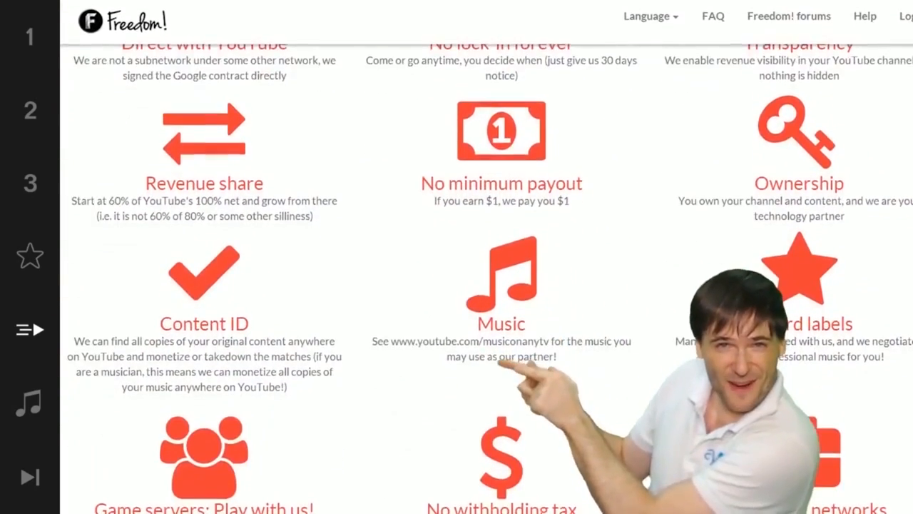